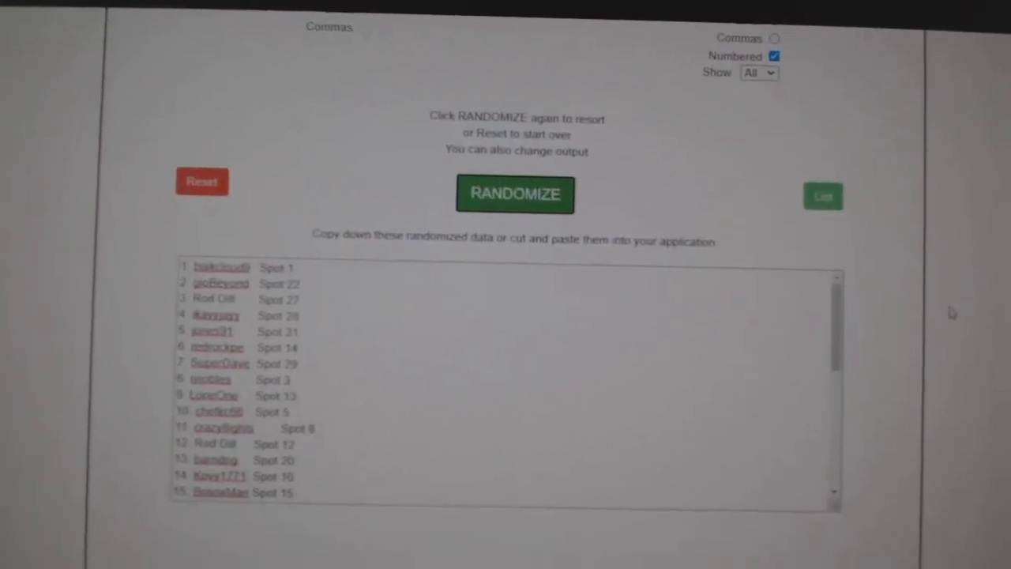
Randomize the name list twice to shuffle names and spot numbers into a new order
{"action": "scroll", "scroll_direction": "down", "scroll_amount": 3}
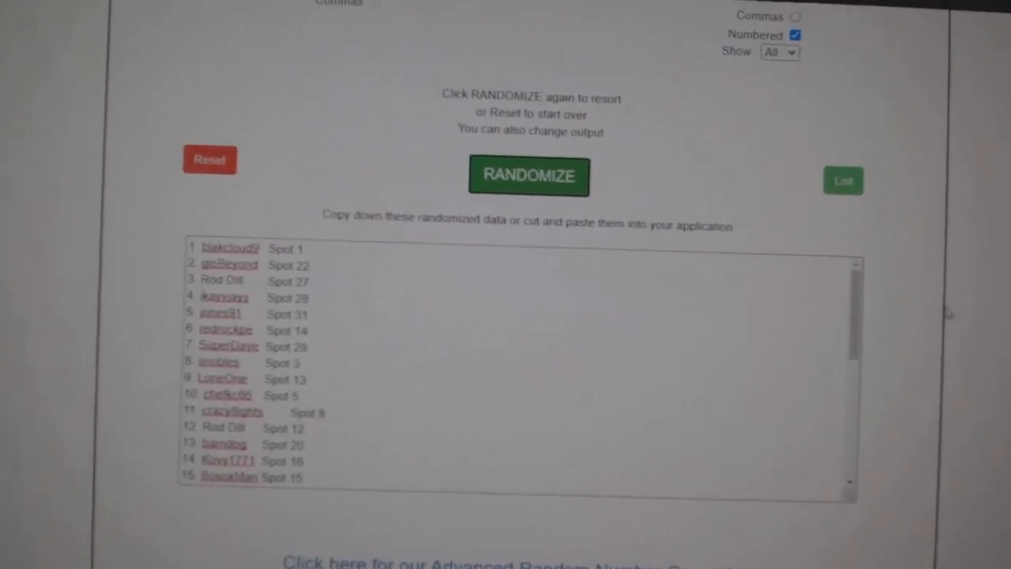
{"action": "left_click", "coordinate": [529, 176]}
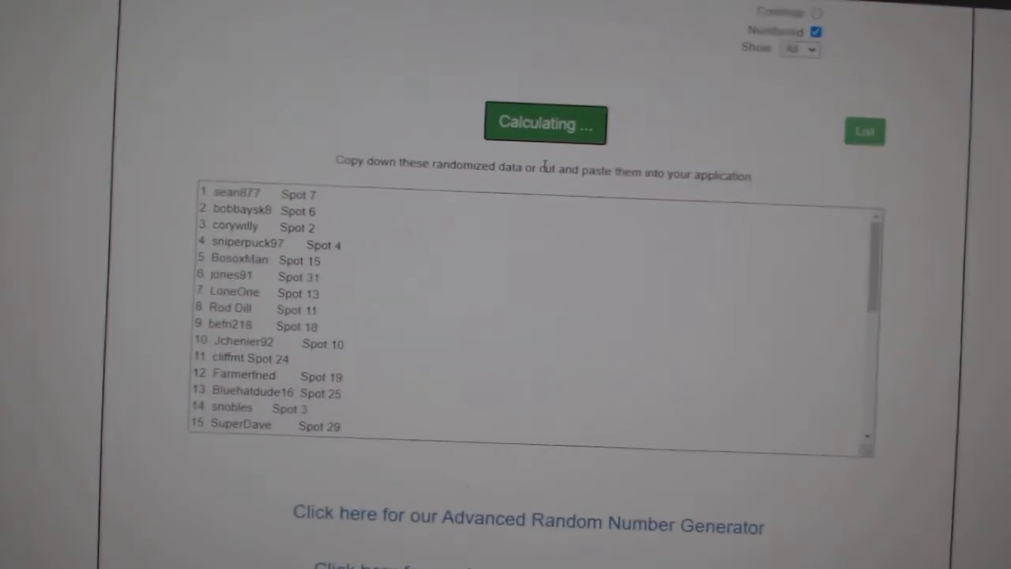
{"action": "left_click", "coordinate": [545, 123]}
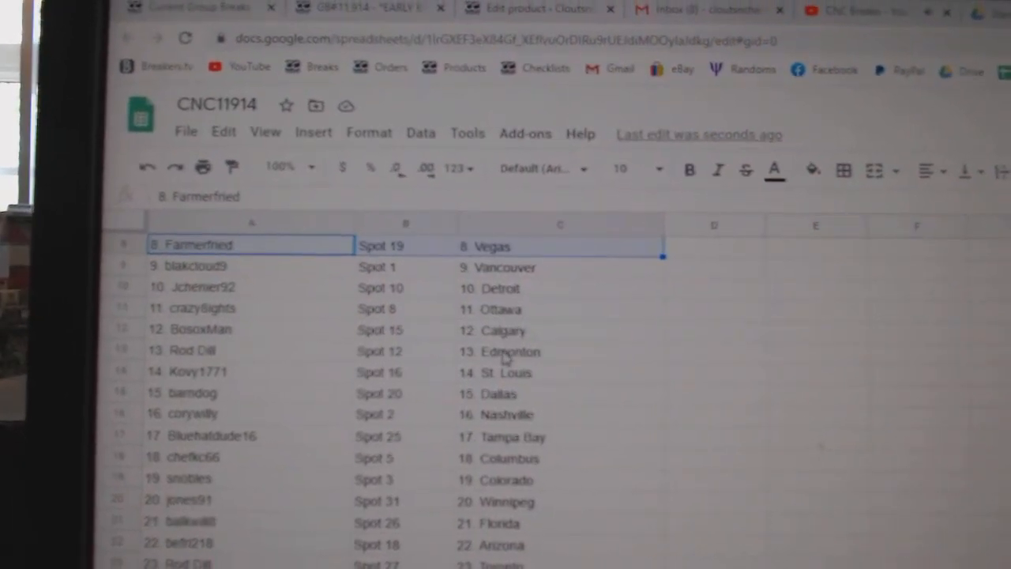
Check the names and spots paired with St. Louis and Florida, scrolling down toward Montreal
{"action": "left_click", "coordinate": [553, 381]}
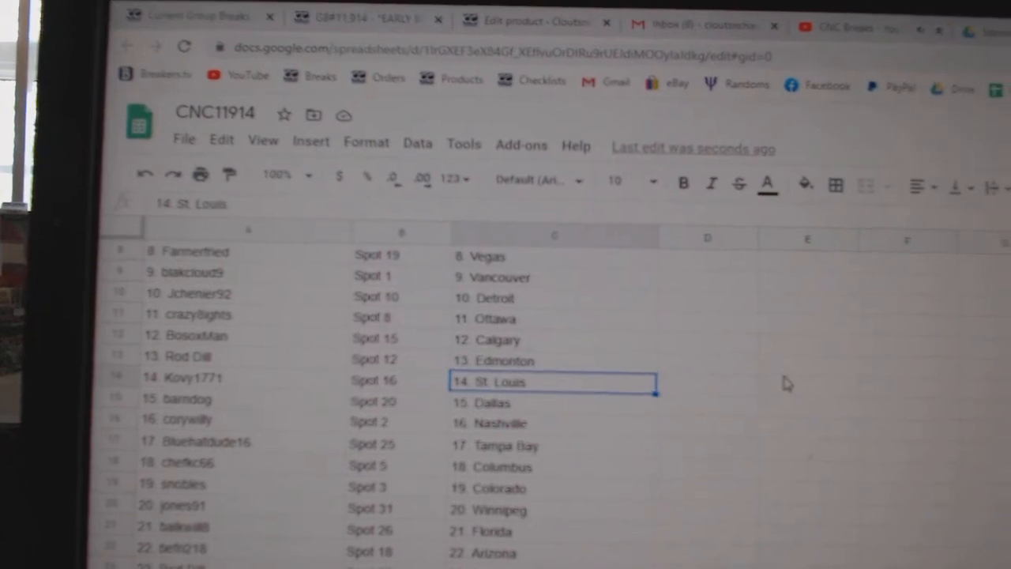
{"action": "scroll", "scroll_direction": "down", "scroll_amount": 3}
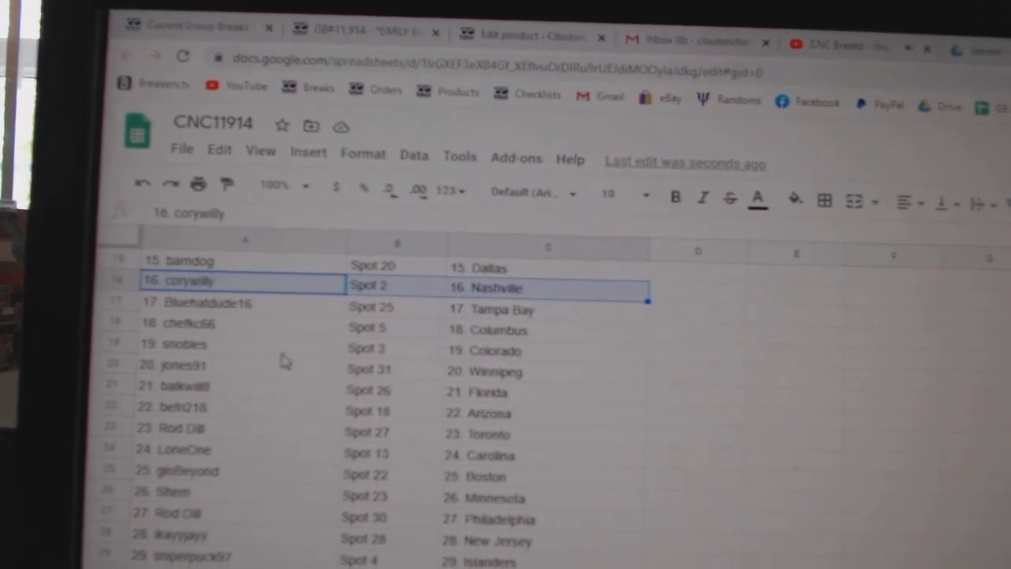
{"action": "left_click", "coordinate": [189, 381]}
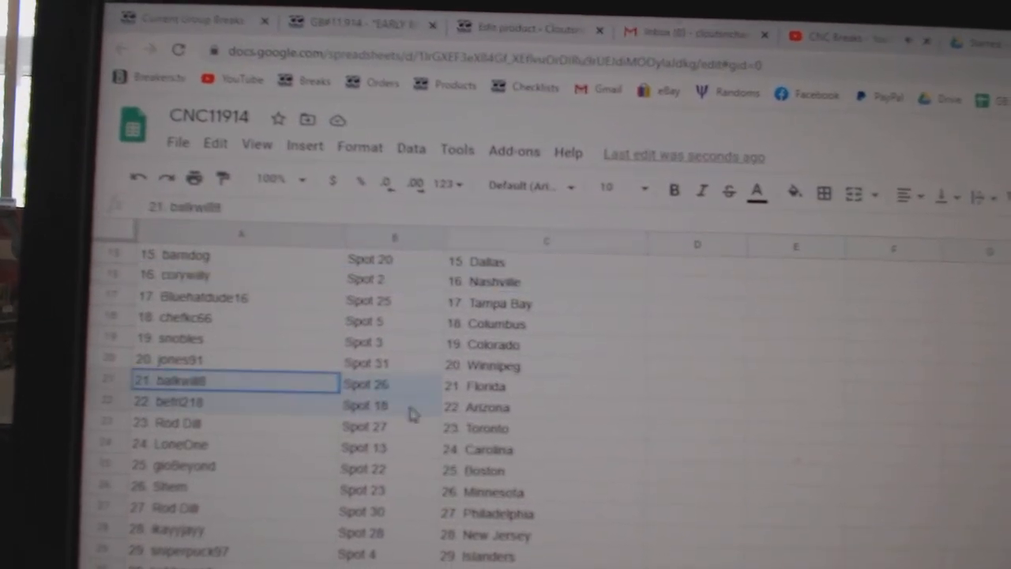
{"action": "scroll", "scroll_direction": "down", "scroll_amount": 3}
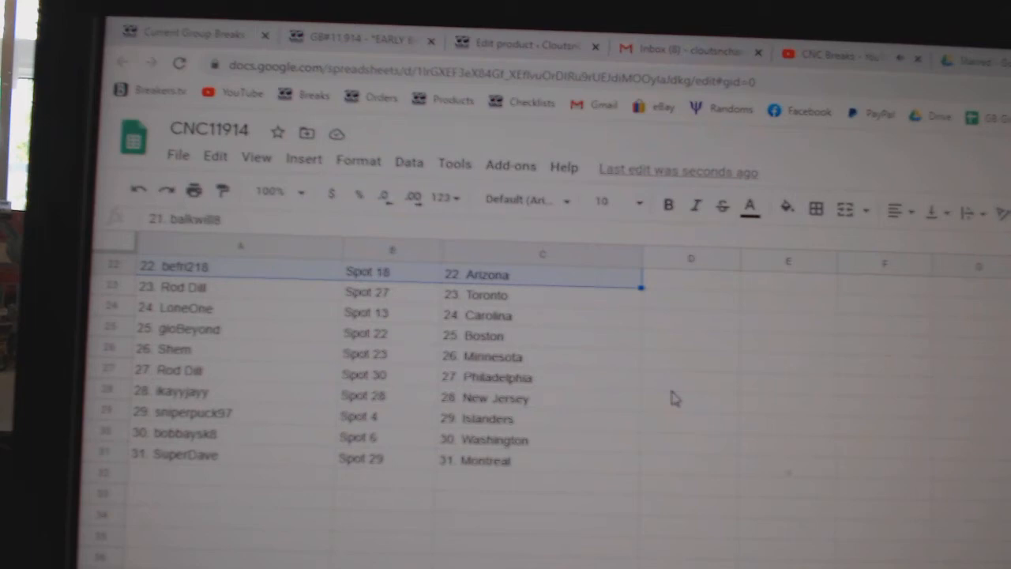